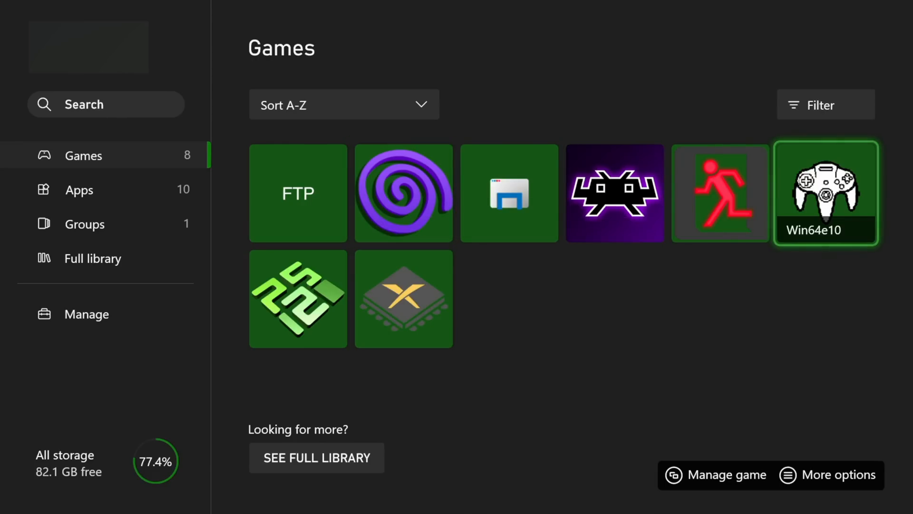
# Step: Focus the Durango FTP tile in the Games library, moving off the Win64e10 emulator
pyautogui.click(298, 193)
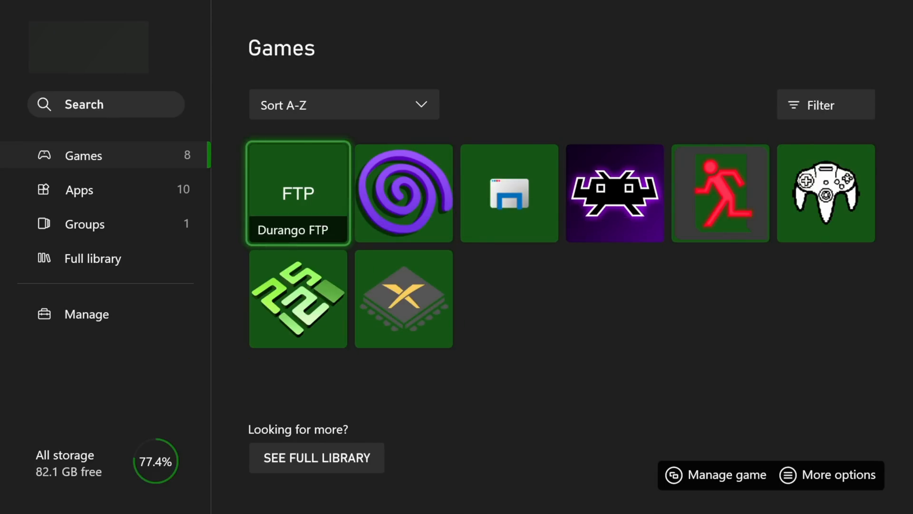